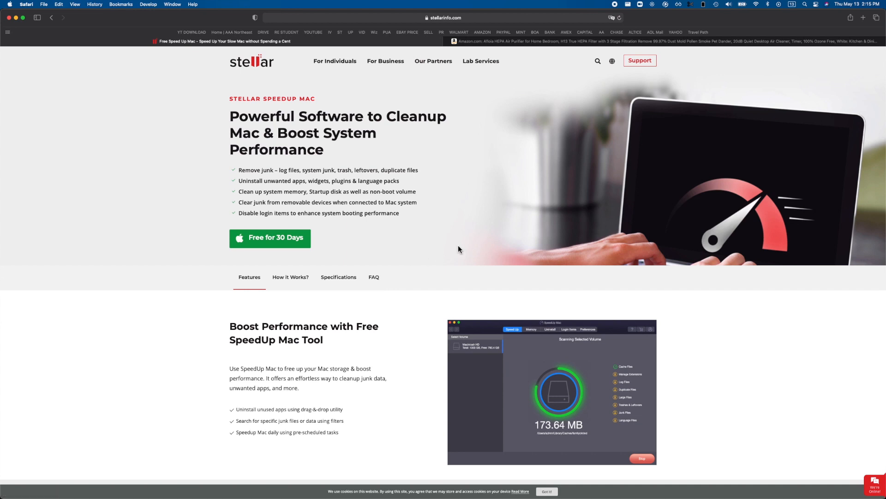
# Scroll the Stellar page and get the 'Free for 30 Days' SpeedUp Mac trial
pyautogui.scroll(-3)
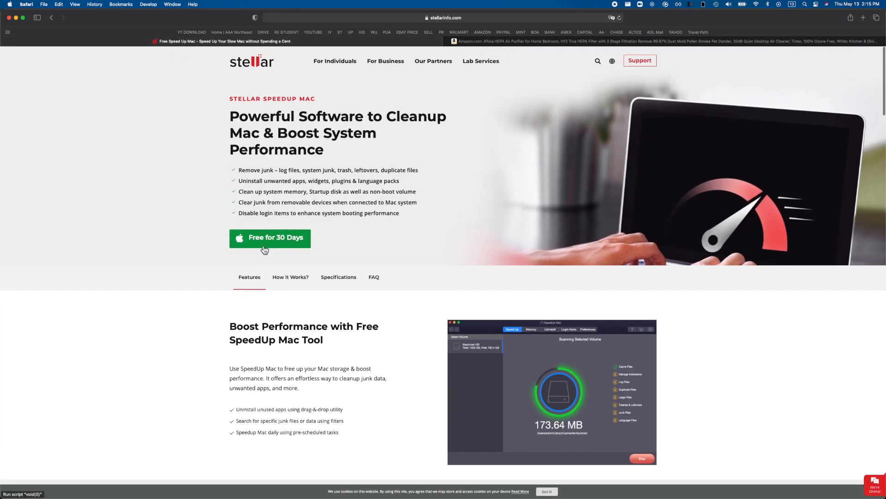
pyautogui.click(269, 238)
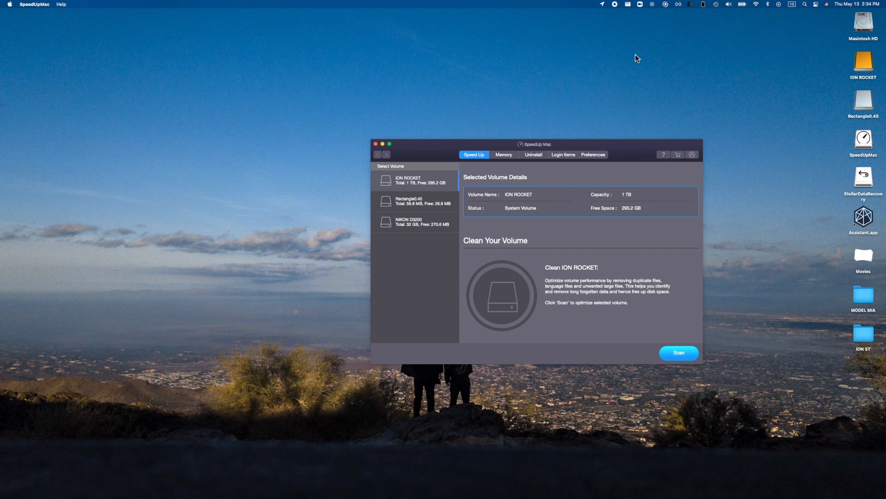
pyautogui.moveTo(501, 158)
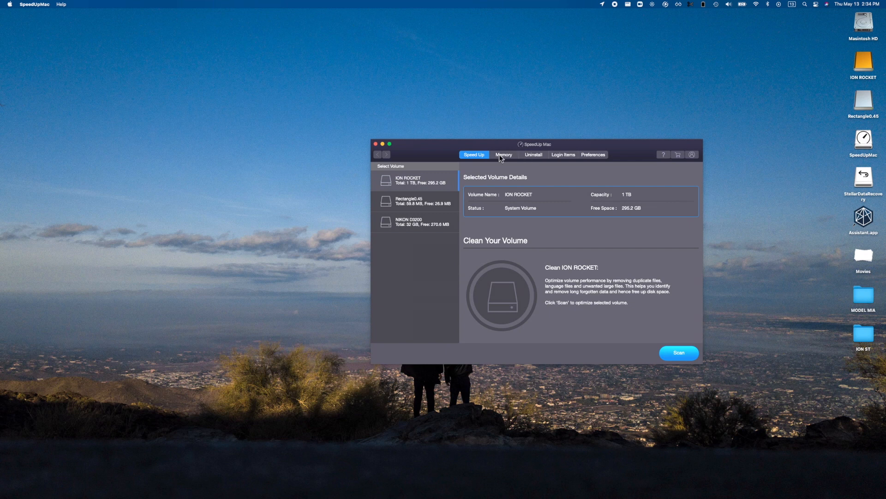
# Run Cleanup Now in the Memory section, cutting usage to 70%
pyautogui.click(504, 155)
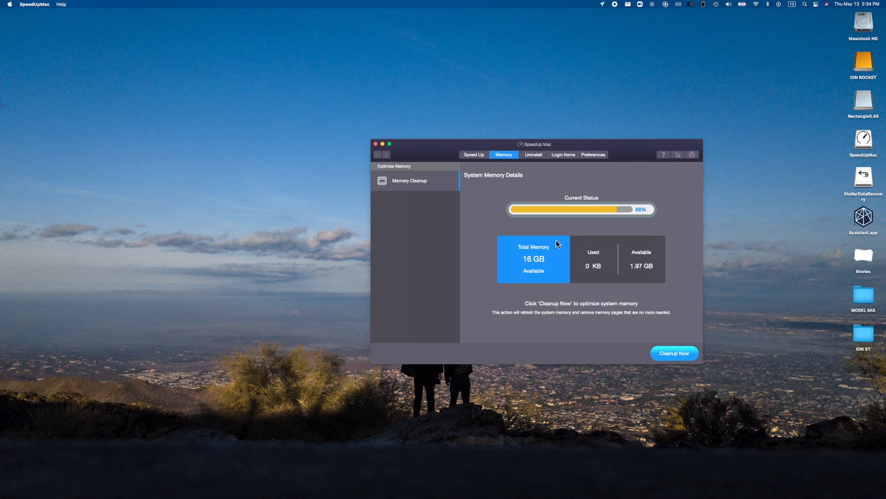
pyautogui.moveTo(664, 258)
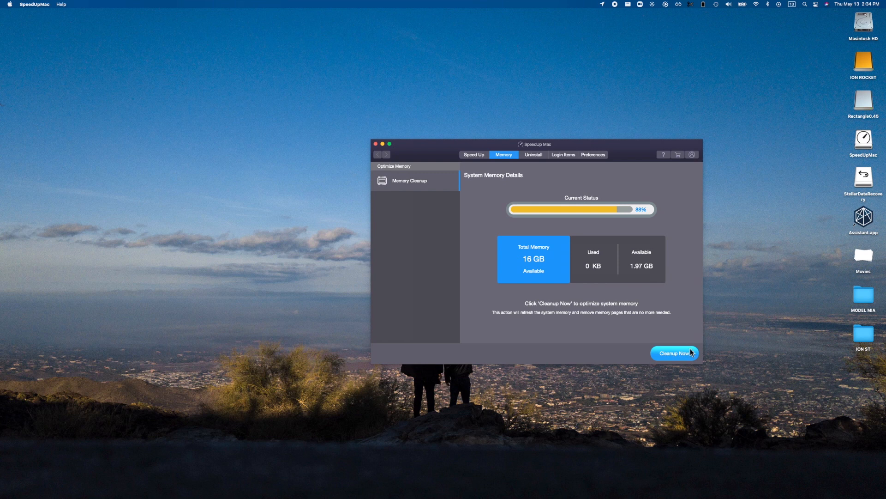
pyautogui.click(674, 353)
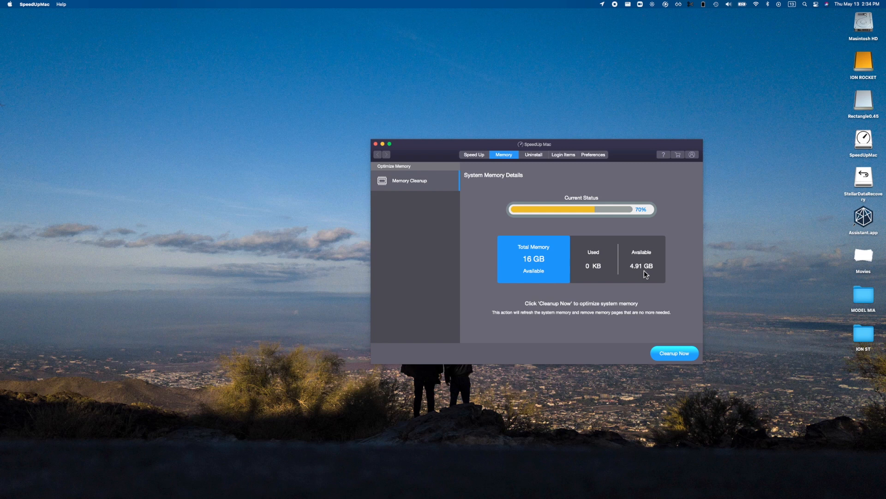
pyautogui.moveTo(686, 334)
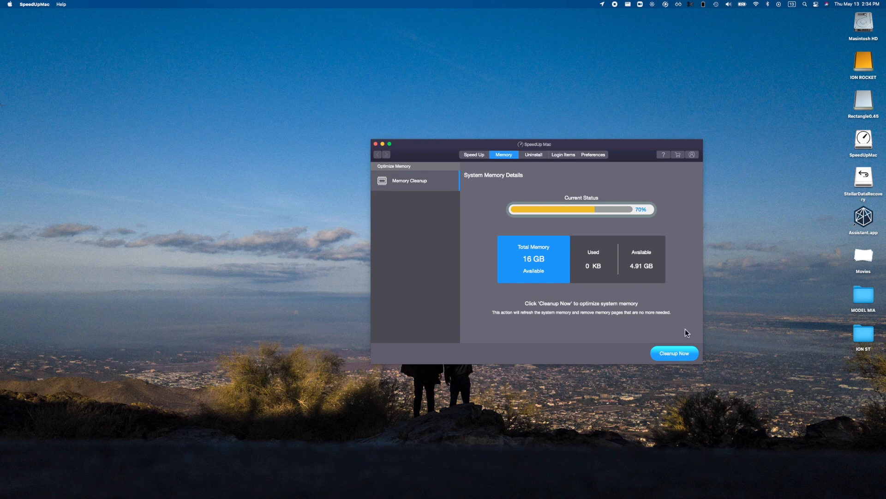
pyautogui.moveTo(656, 309)
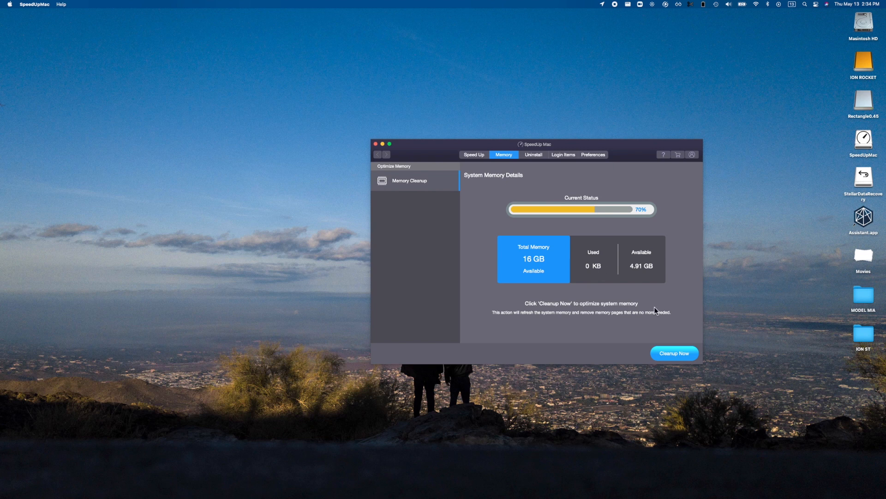
pyautogui.moveTo(662, 301)
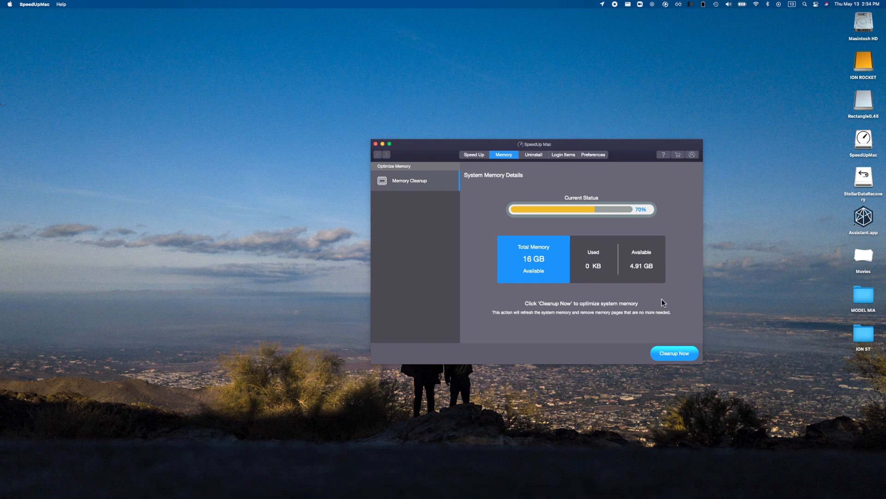
# Switch SpeedUp Mac to the Uninstall section with its app, widget and plugin categories
pyautogui.click(534, 154)
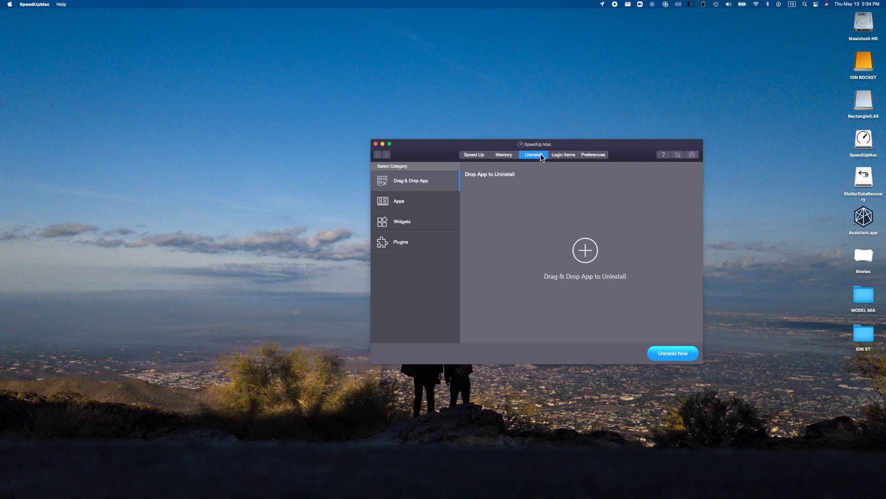
pyautogui.moveTo(437, 189)
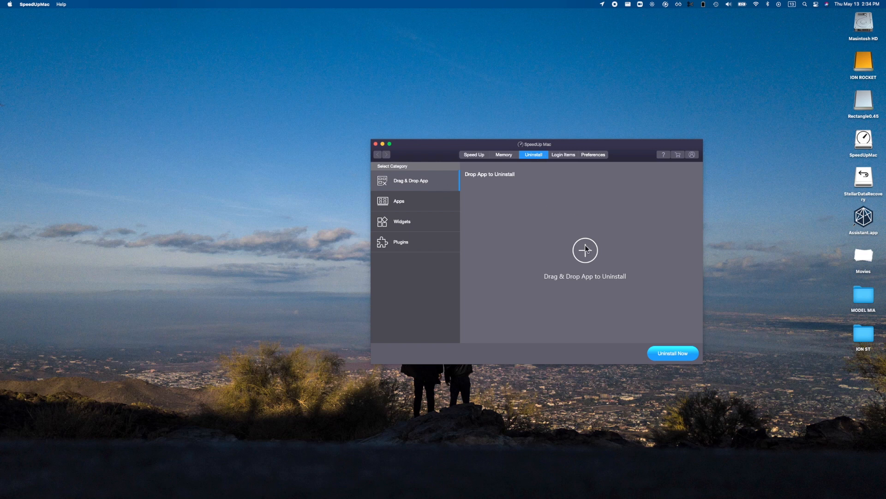
pyautogui.moveTo(590, 250)
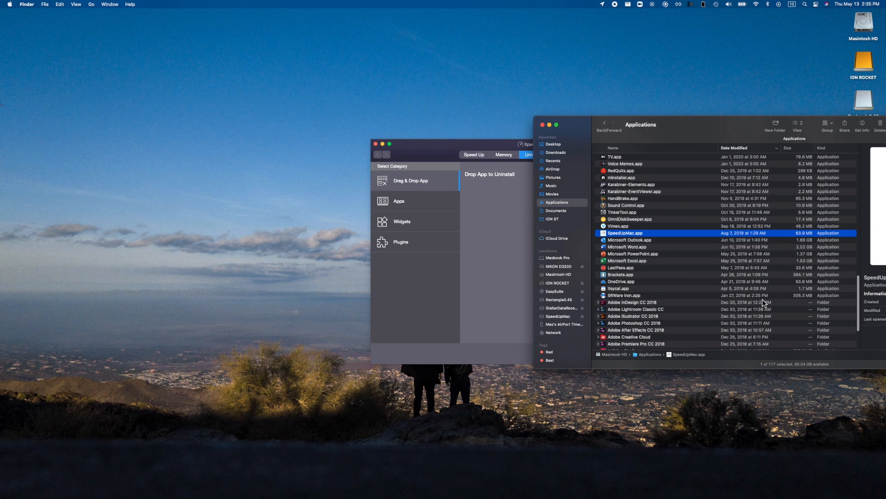
# Scroll the Finder Applications list and pick an app to drop into the uninstaller
pyautogui.scroll(-3)
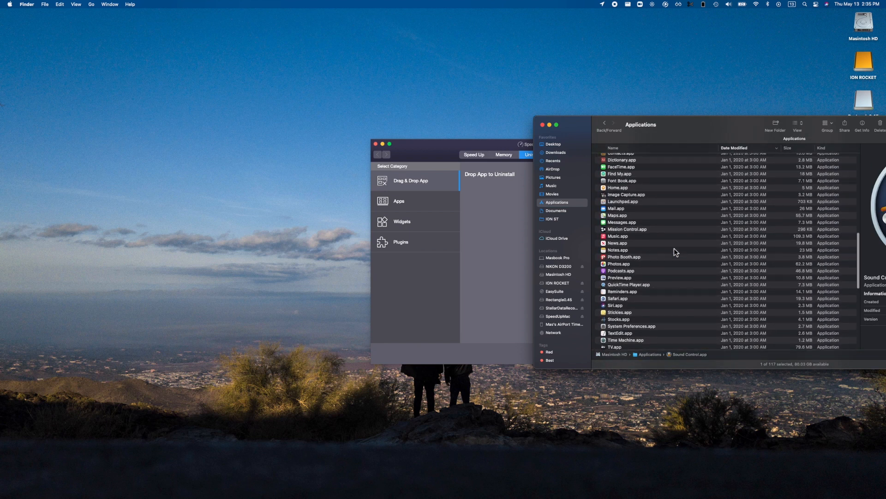
pyautogui.click(621, 270)
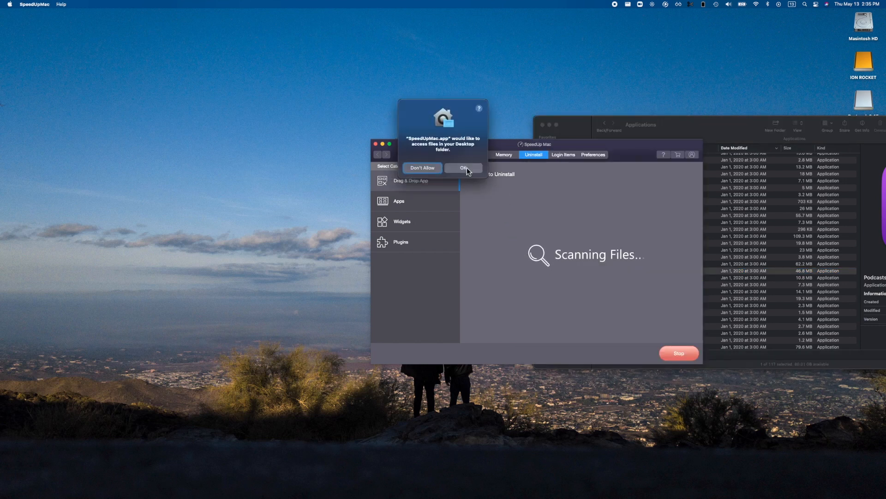
# Allow SpeedUp Mac access to the Desktop folder
pyautogui.click(463, 167)
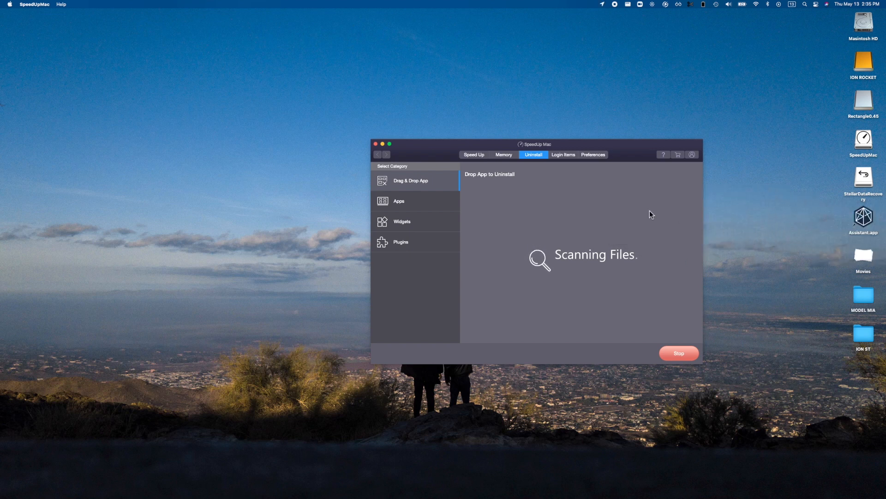
pyautogui.moveTo(430, 210)
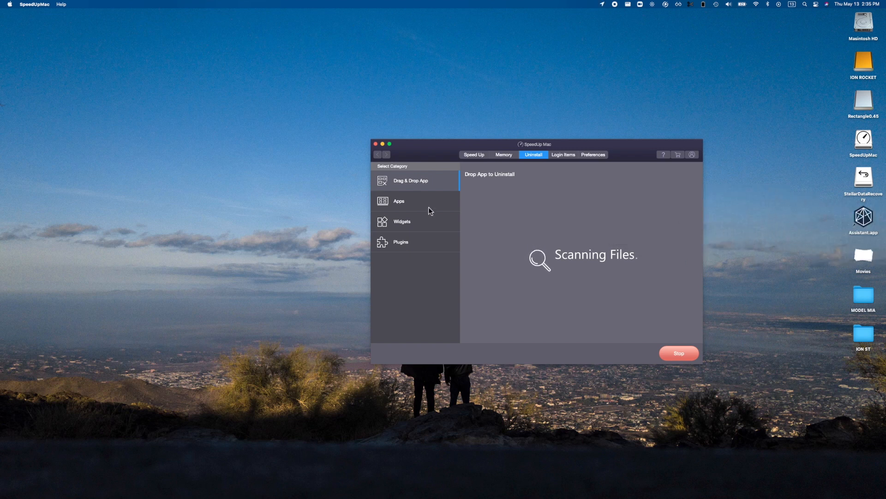
pyautogui.moveTo(749, 225)
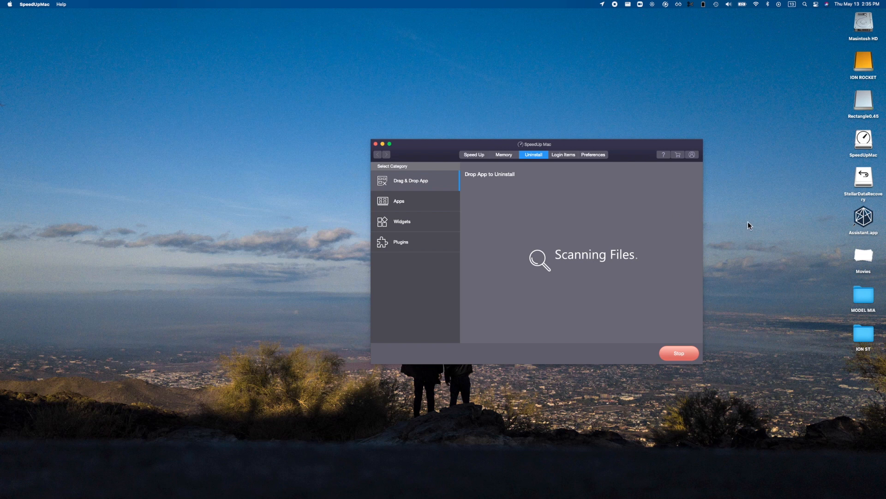
pyautogui.moveTo(677, 42)
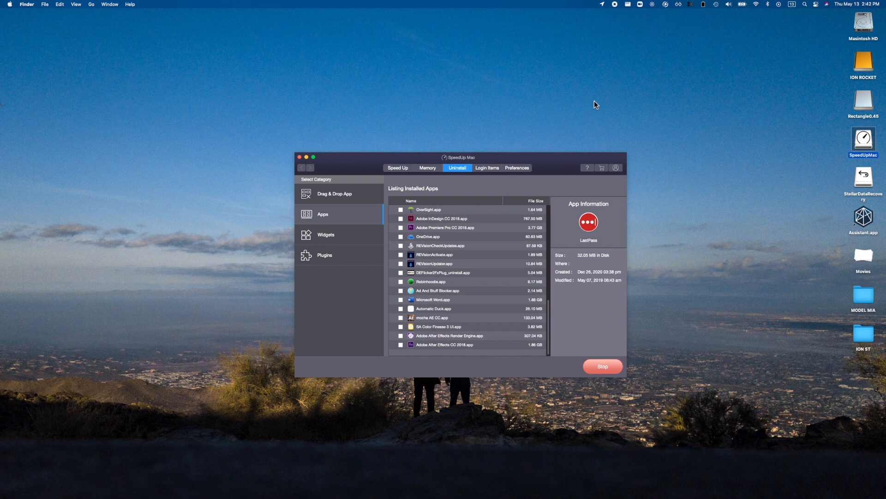
# Scroll down the installed-apps listing, then confirm stopping it
pyautogui.scroll(-3)
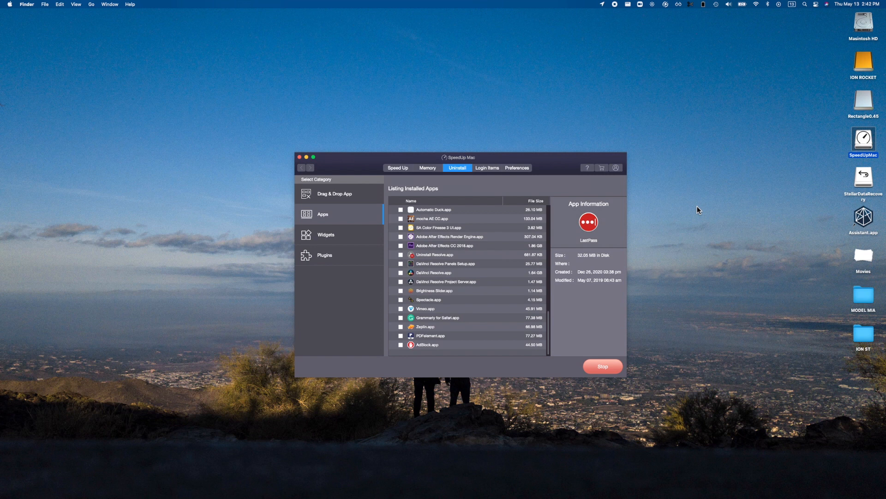
pyautogui.scroll(-3)
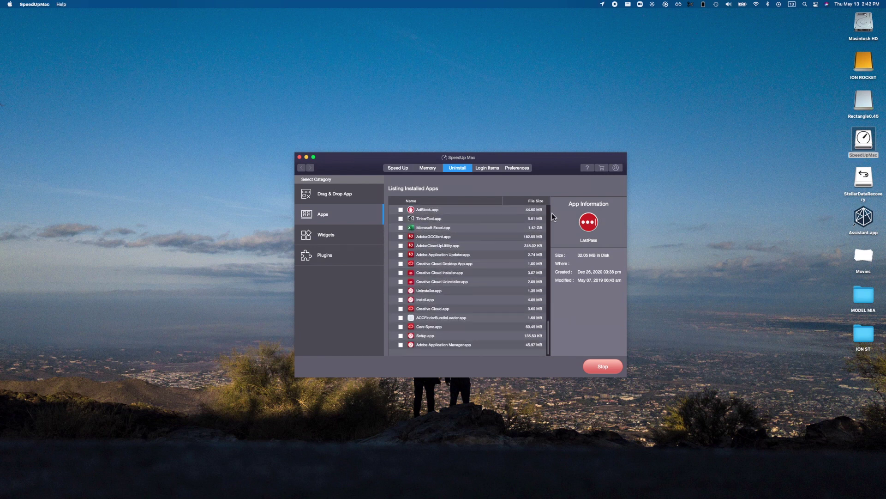
pyautogui.scroll(-3)
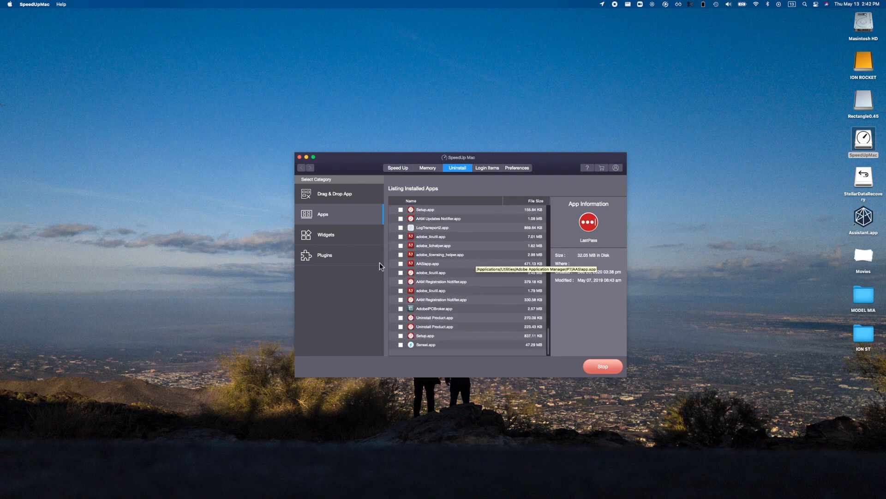
pyautogui.scroll(-3)
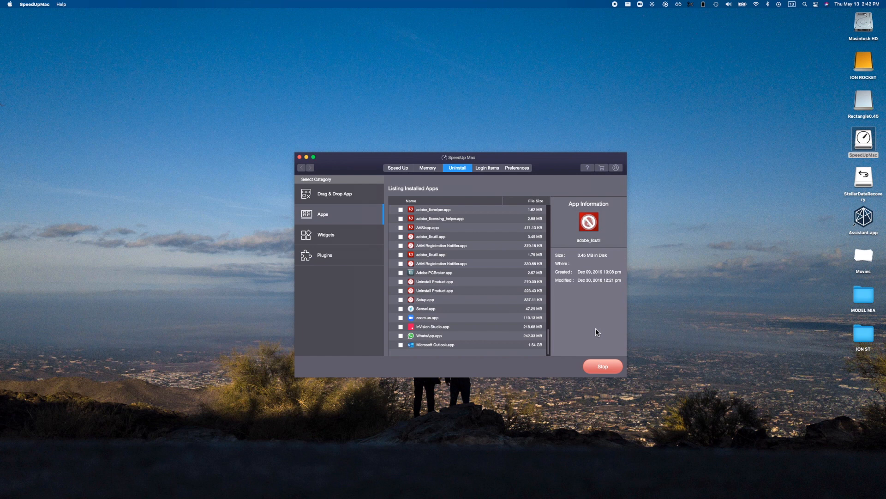
pyautogui.moveTo(630, 331)
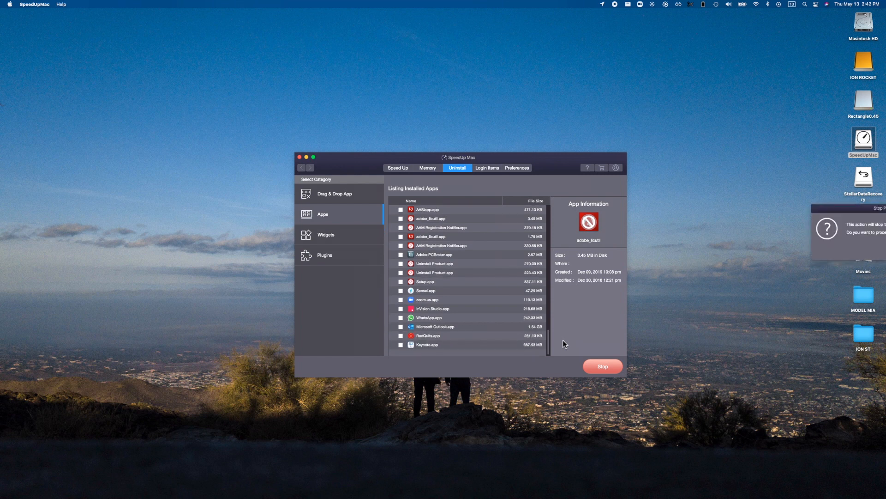
pyautogui.click(603, 366)
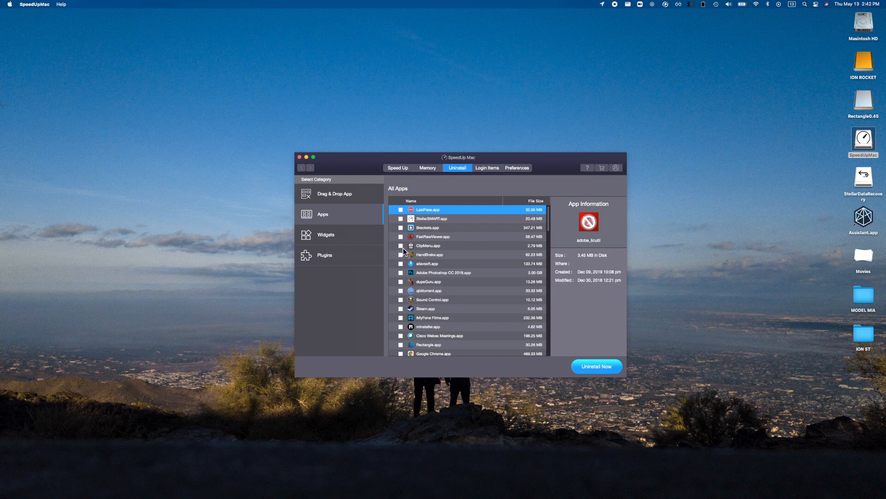
# Tick ClipMenu.app (2.79 MB) in the All Apps list for uninstalling
pyautogui.click(401, 237)
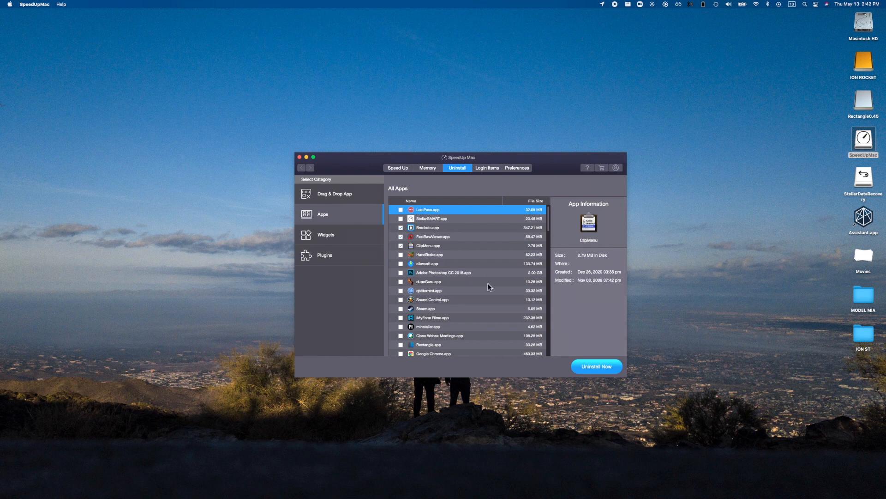
pyautogui.moveTo(359, 260)
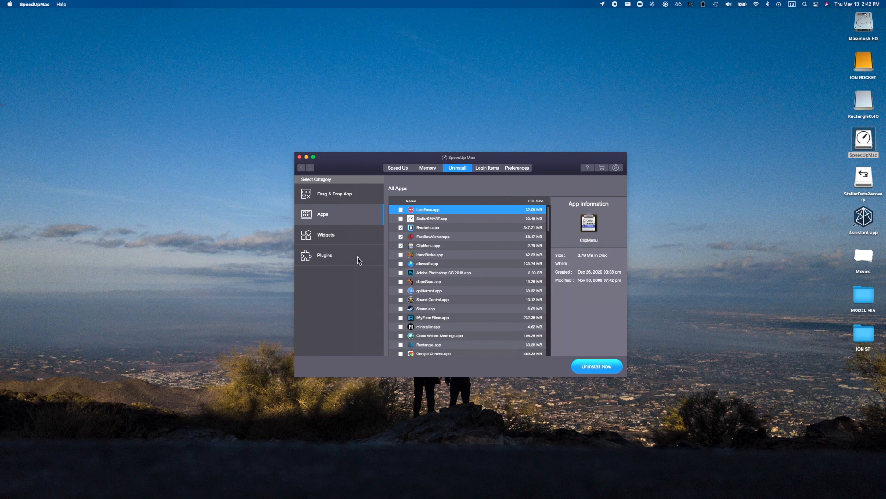
pyautogui.moveTo(479, 269)
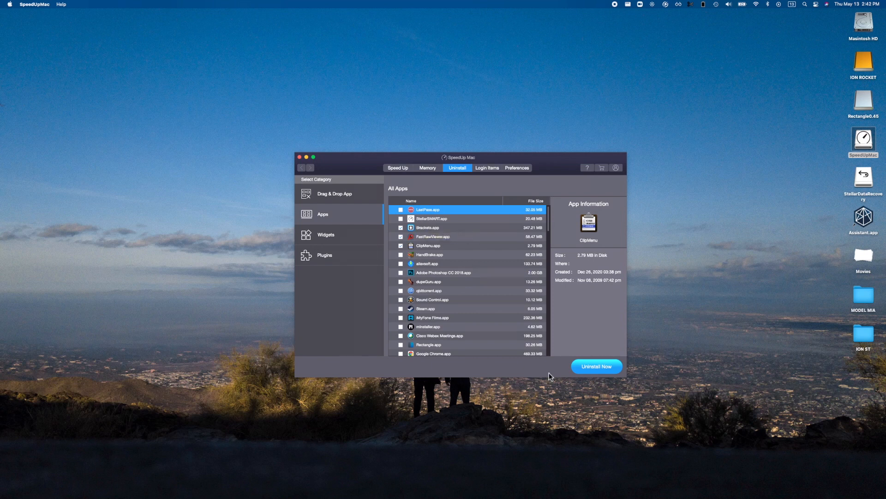
pyautogui.moveTo(589, 242)
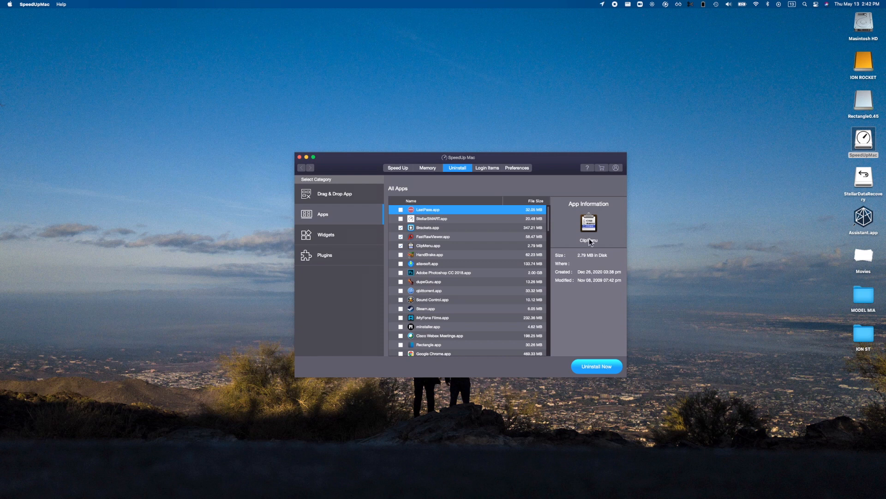
pyautogui.moveTo(360, 231)
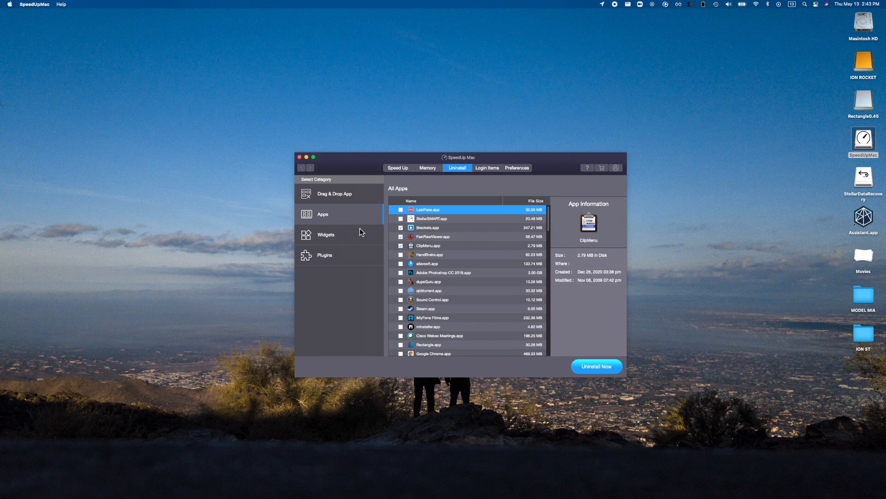
# Show the Widgets category, which lists no widgets
pyautogui.click(326, 234)
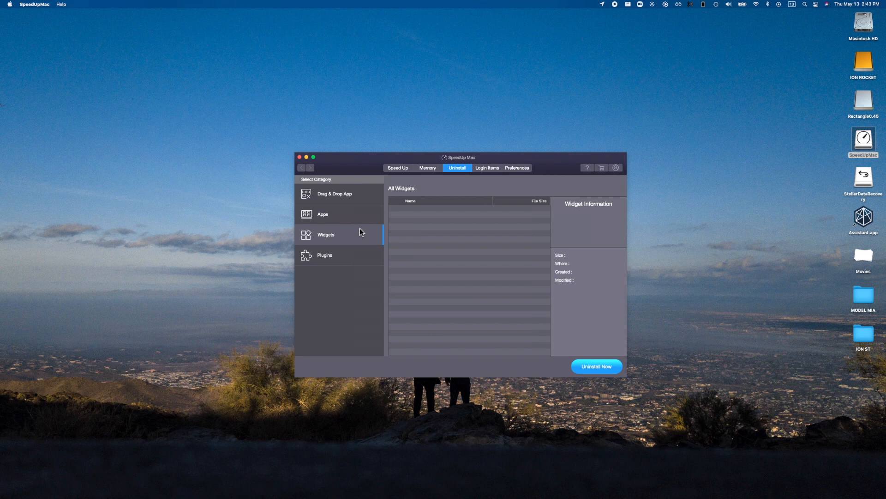
pyautogui.moveTo(407, 235)
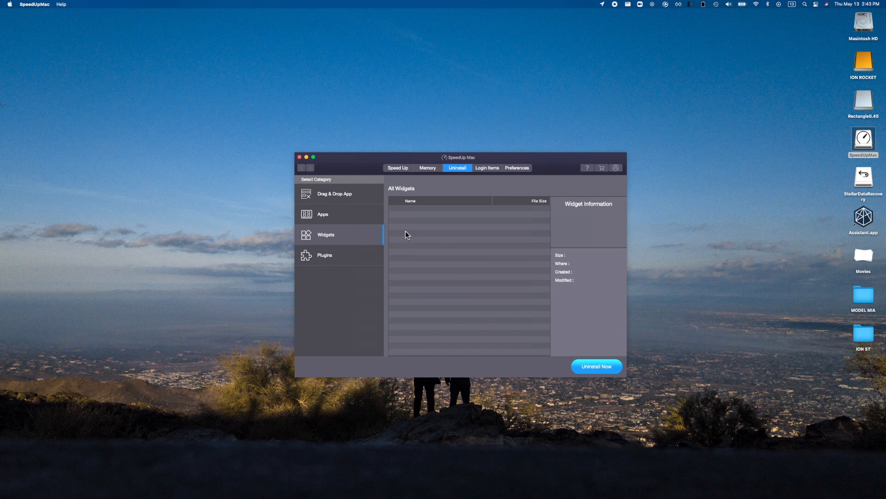
pyautogui.moveTo(493, 294)
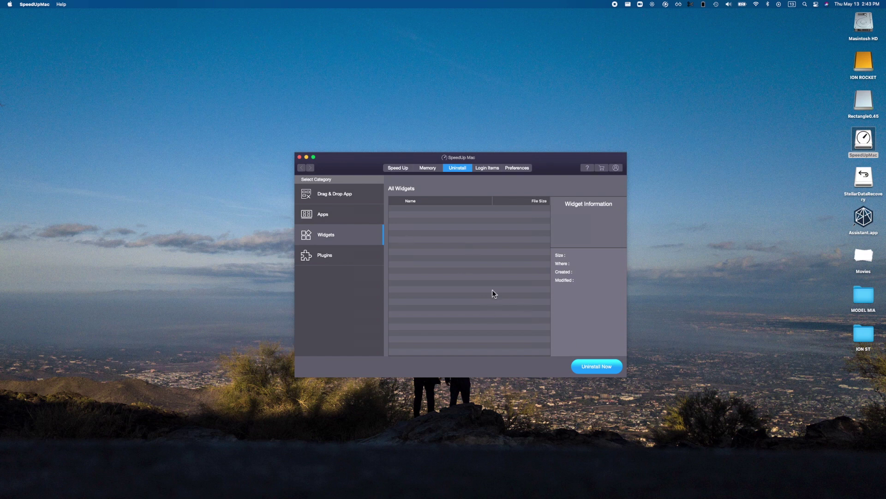
# List installed plugins and view AppleMXFImport and AppleIntermediateCodec details
pyautogui.click(324, 255)
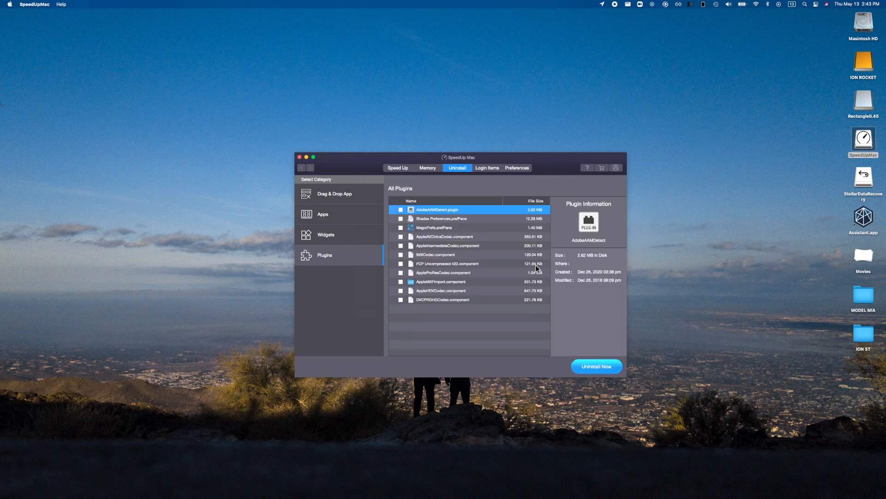
pyautogui.moveTo(536, 246)
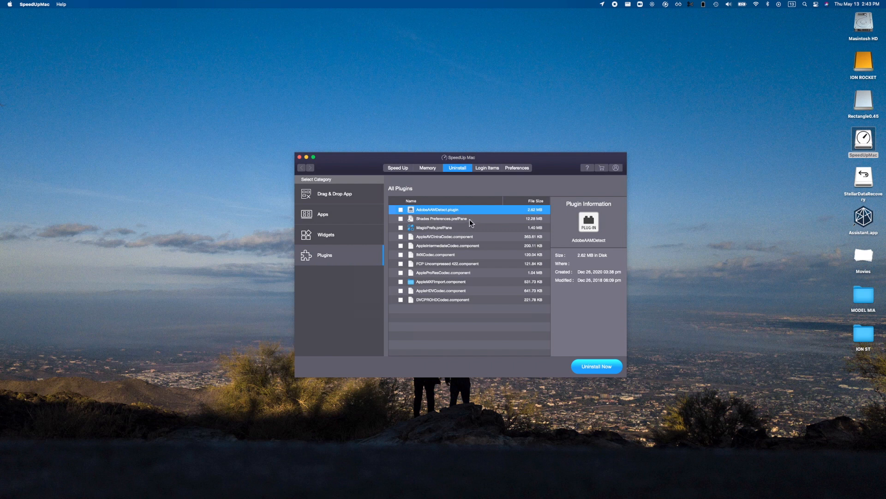
pyautogui.moveTo(427, 258)
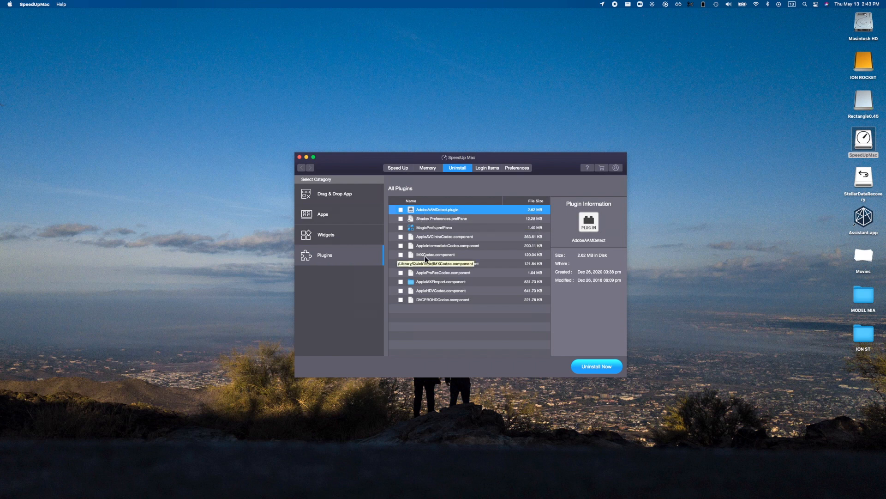
pyautogui.moveTo(471, 256)
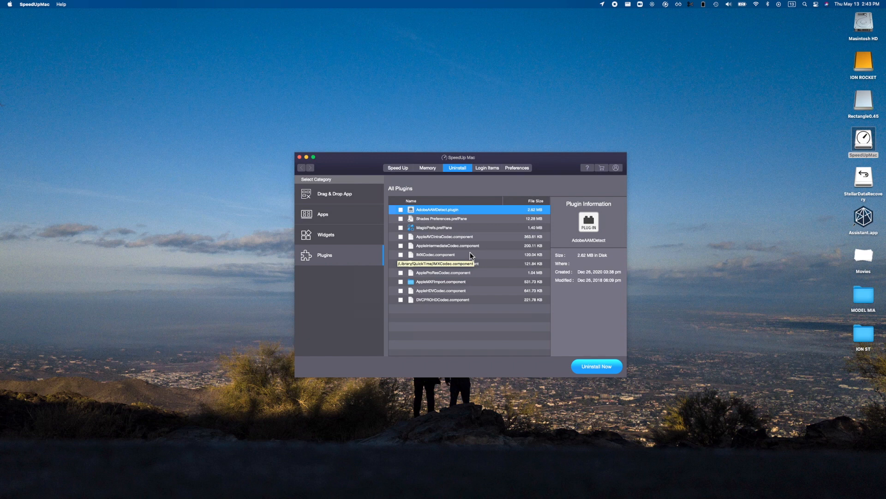
pyautogui.click(441, 281)
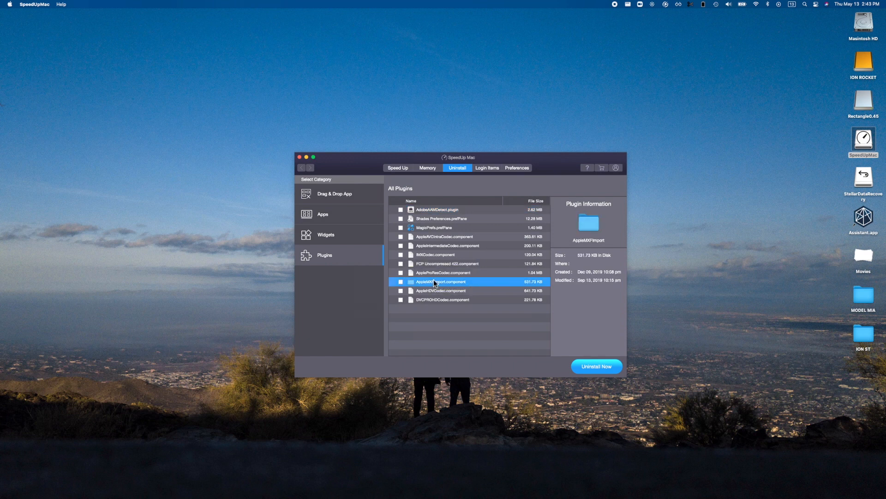
pyautogui.click(448, 245)
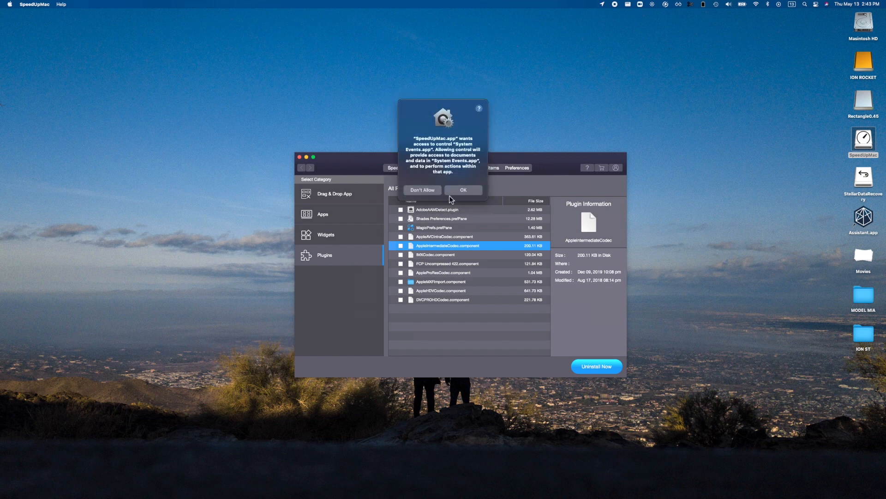
# Grant the System Events permission, showing the Login Items list
pyautogui.click(463, 189)
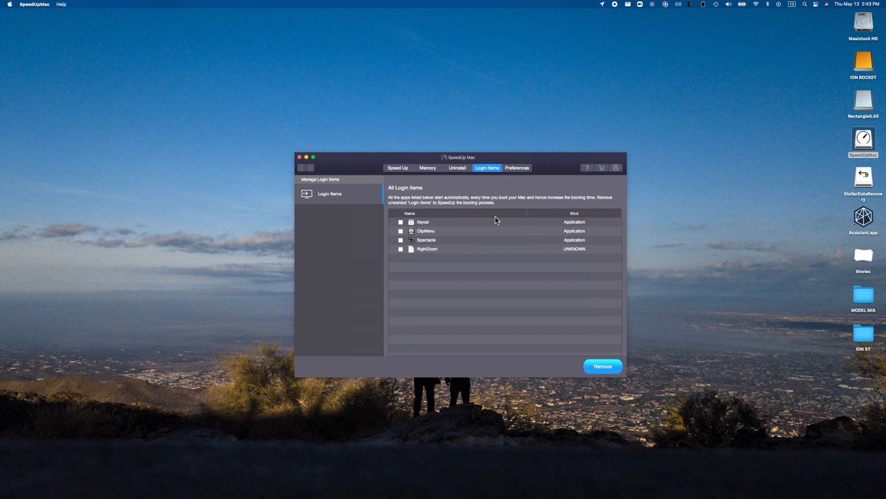
pyautogui.moveTo(442, 252)
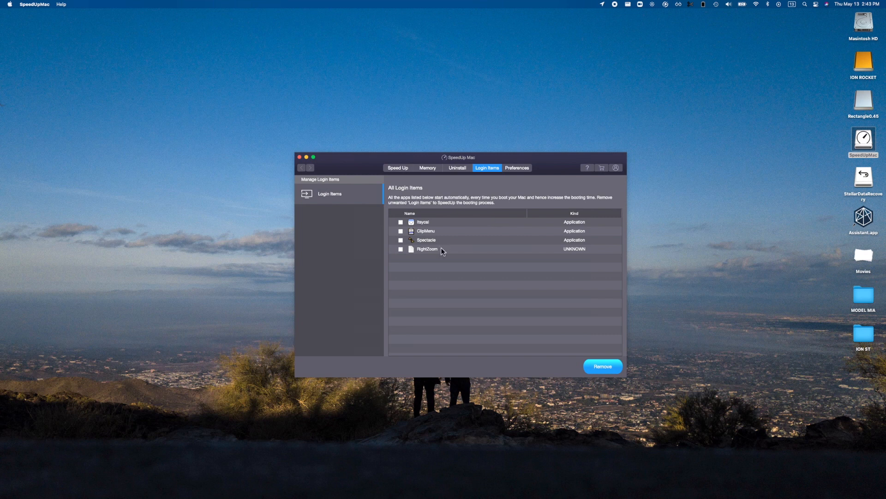
pyautogui.moveTo(440, 232)
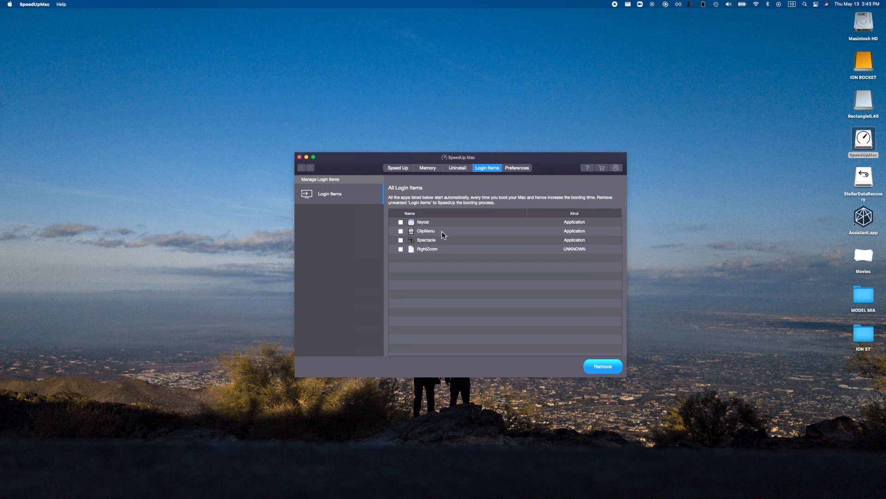
pyautogui.moveTo(455, 254)
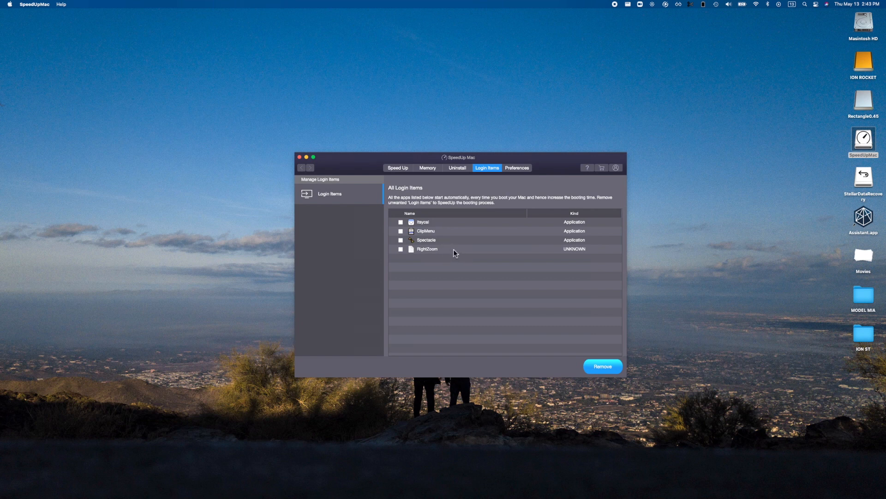
pyautogui.moveTo(540, 220)
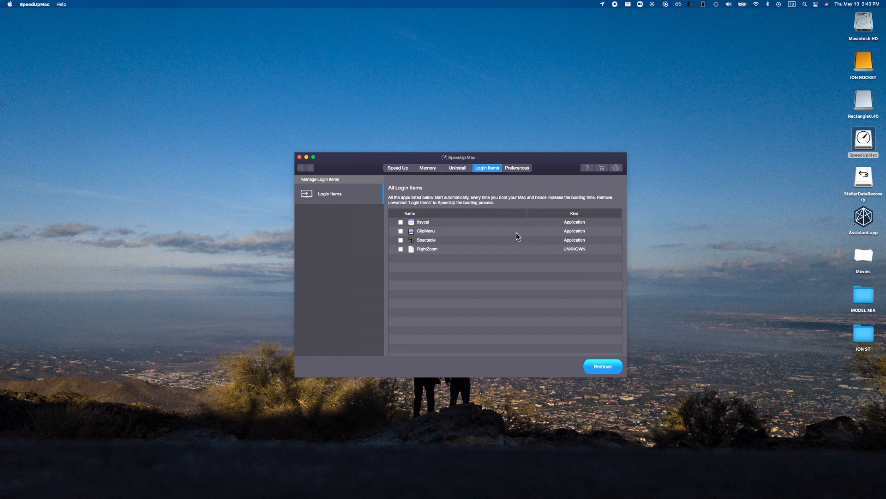
pyautogui.moveTo(508, 228)
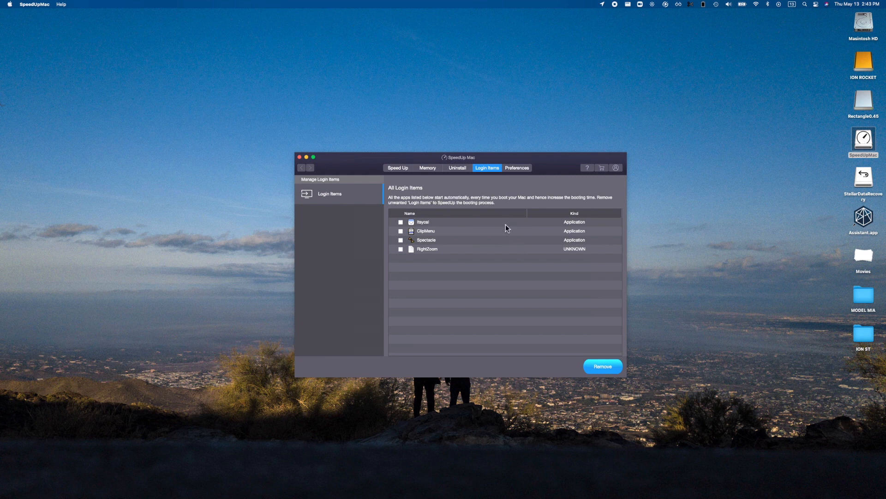
pyautogui.moveTo(492, 231)
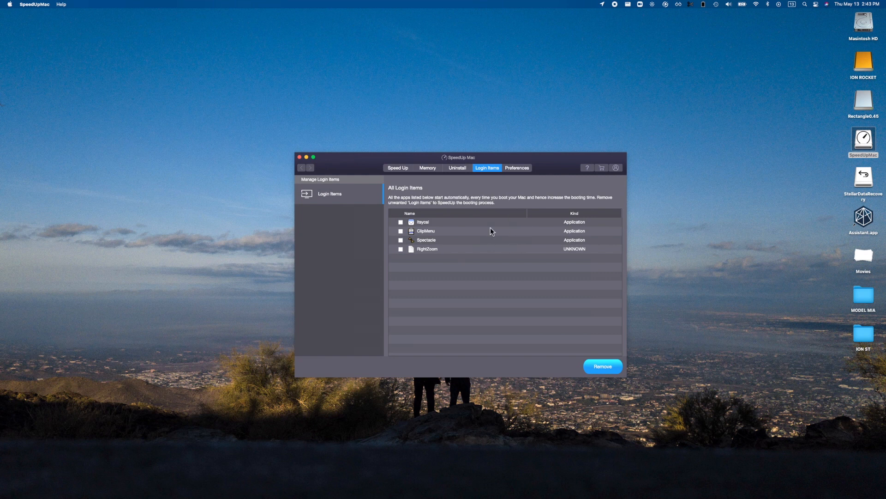
pyautogui.moveTo(530, 188)
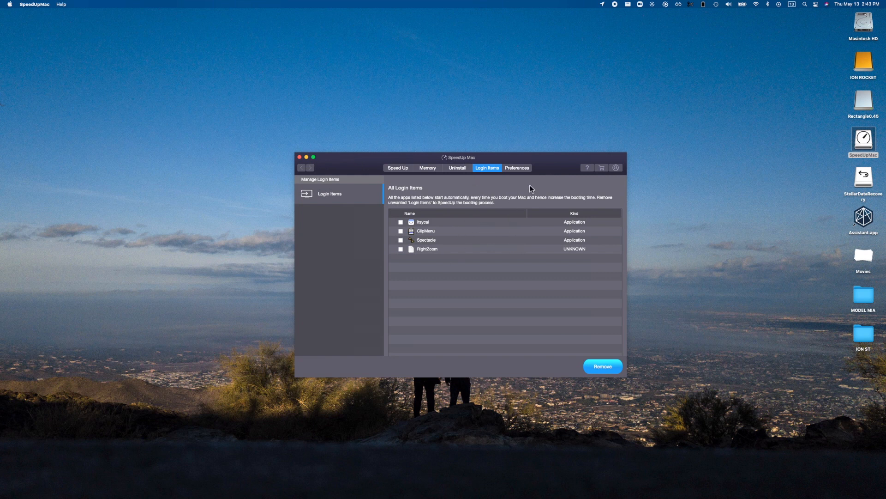
# Browse the General, Folder Search, Languages and Scheduler preferences, ending on the daily 2:40 PM launch schedule
pyautogui.click(516, 168)
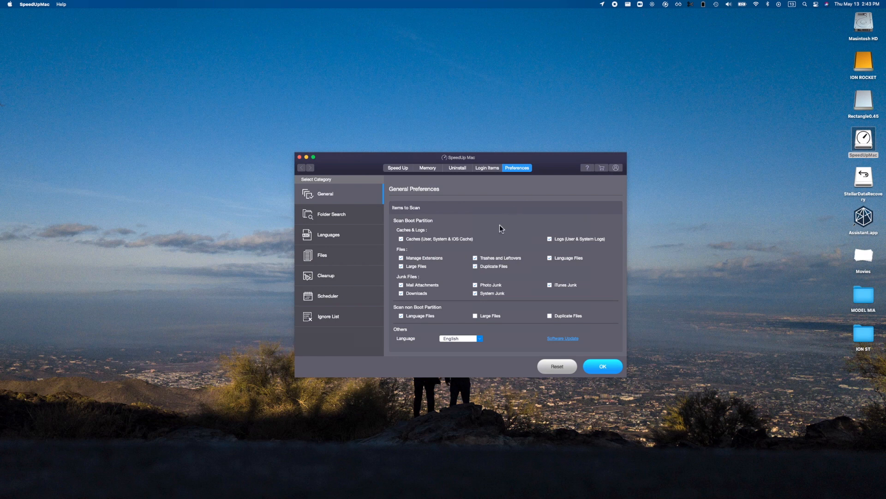
pyautogui.moveTo(441, 263)
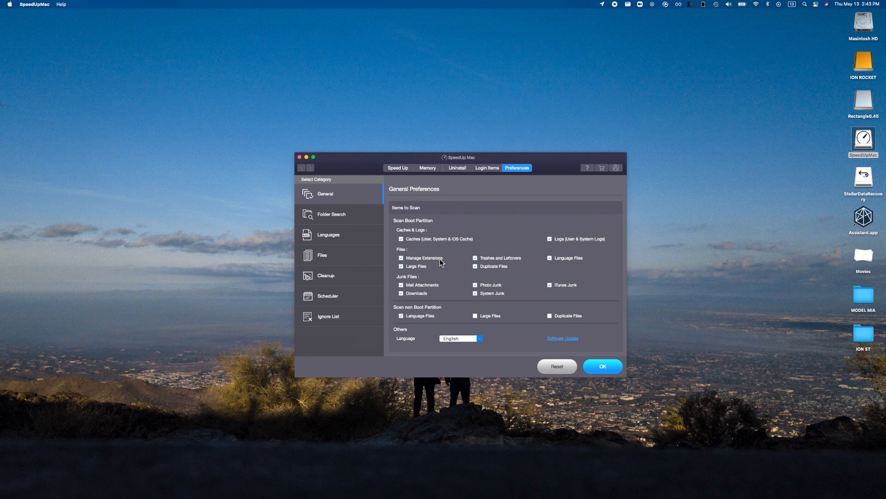
pyautogui.moveTo(473, 232)
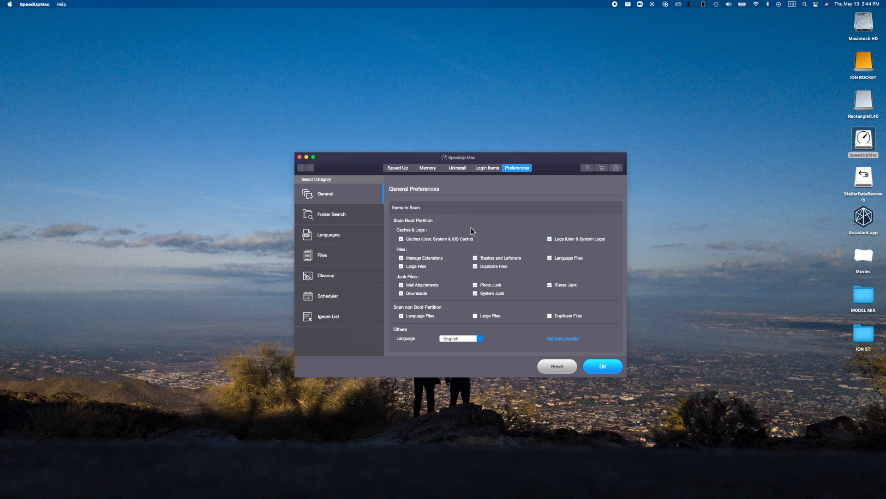
pyautogui.click(331, 213)
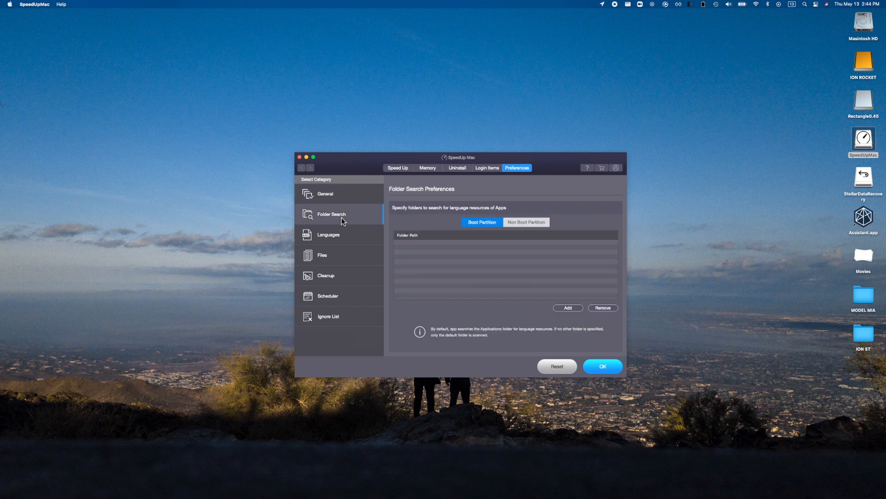
pyautogui.click(329, 234)
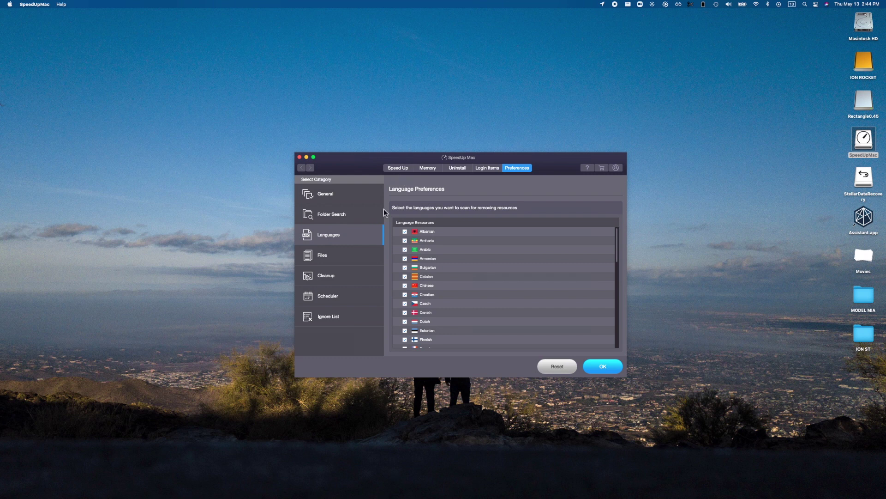
pyautogui.scroll(-3)
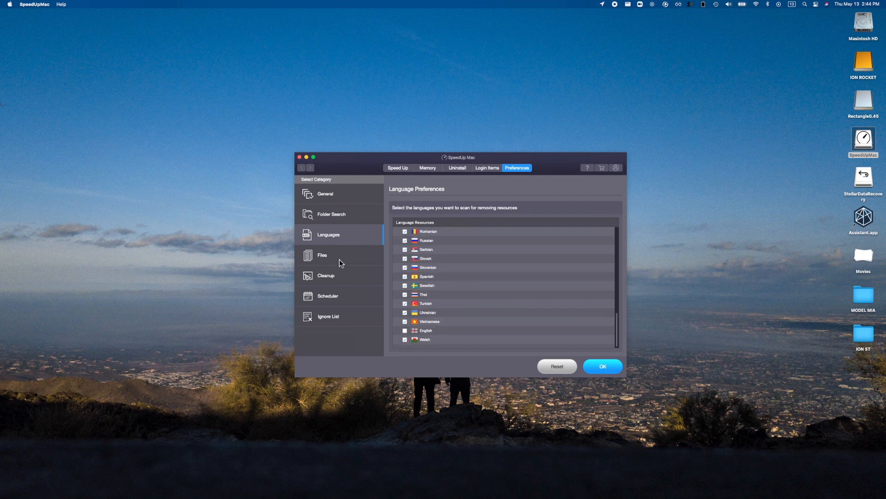
pyautogui.click(328, 296)
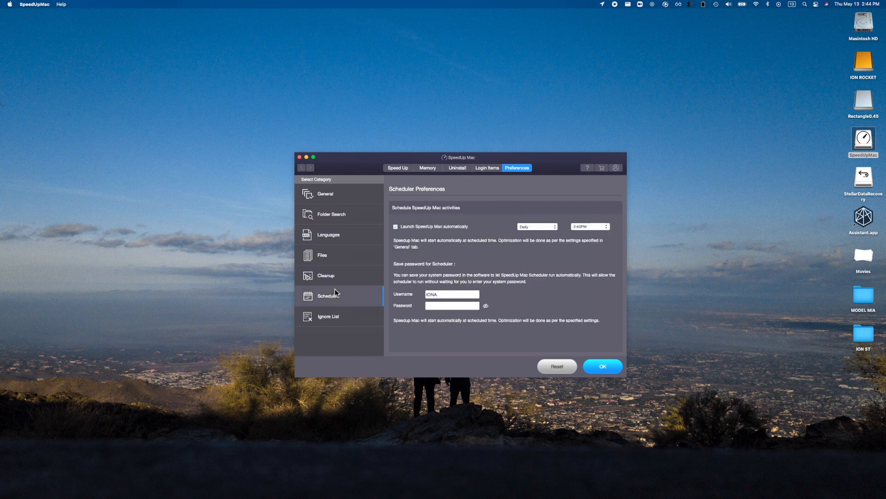
pyautogui.moveTo(343, 298)
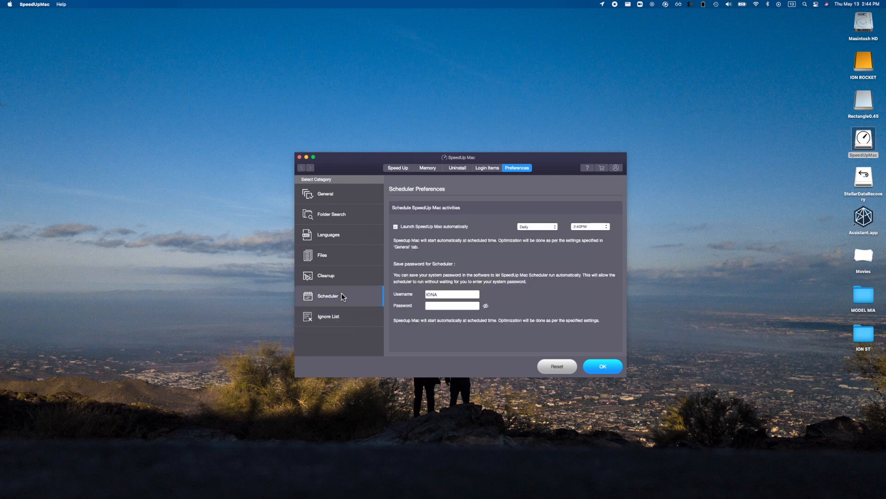
pyautogui.moveTo(445, 190)
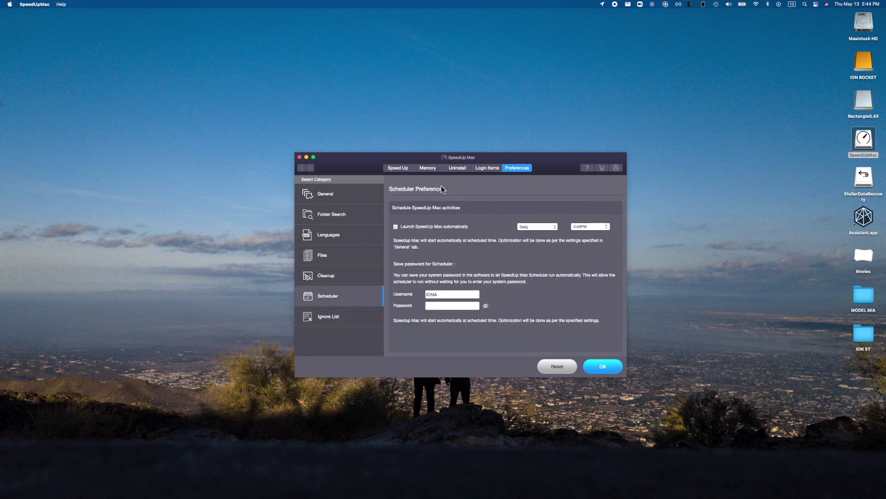
# Select the ION ROCKET volume under Speed Up and start its scan
pyautogui.click(398, 167)
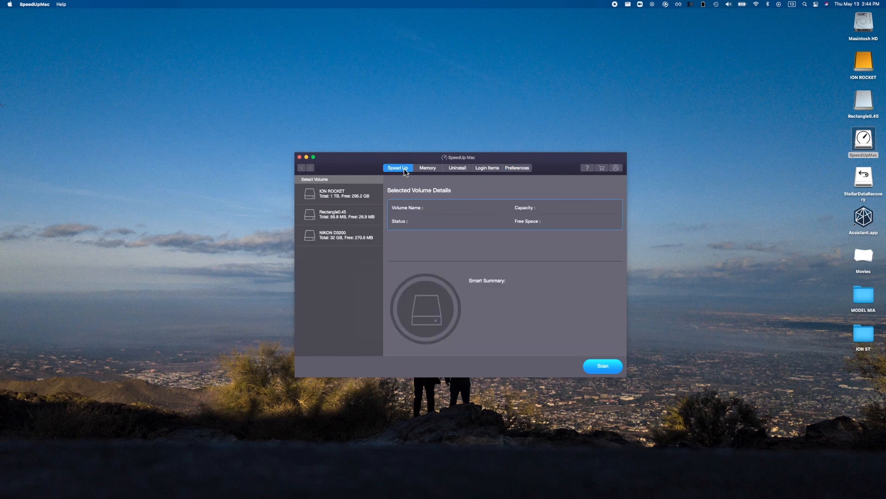
pyautogui.moveTo(371, 228)
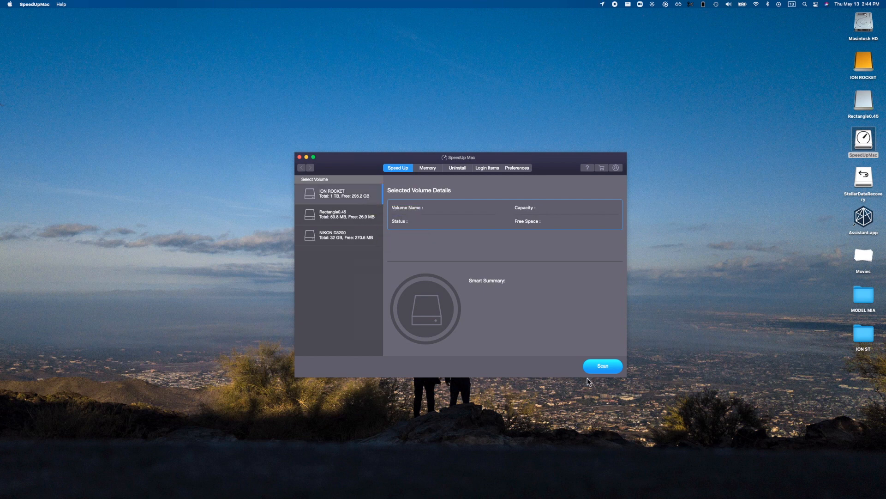
pyautogui.click(338, 193)
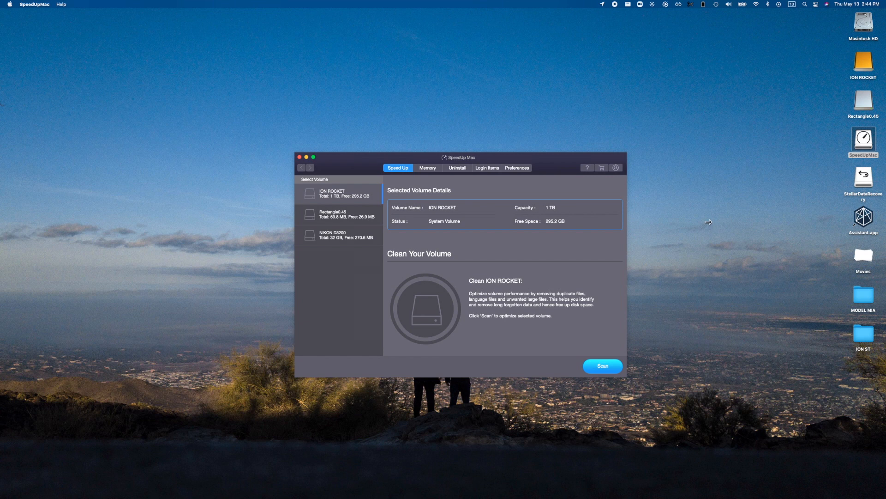
pyautogui.click(603, 366)
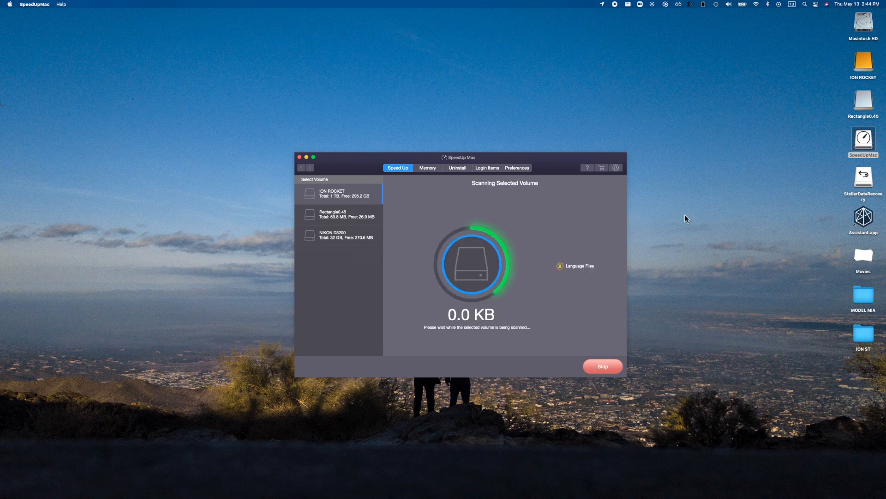